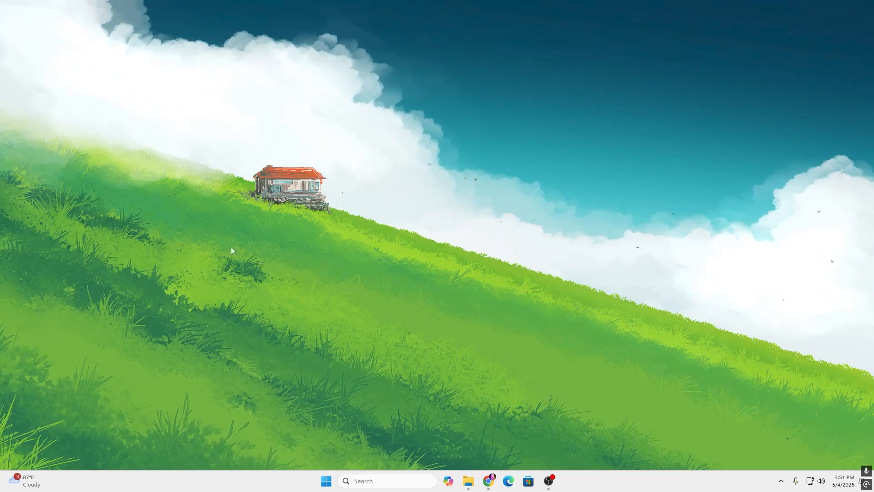
# Step: Open the %temp% folder via Run and cancel deleting the temp file that is in use
pyautogui.press('Win+r')
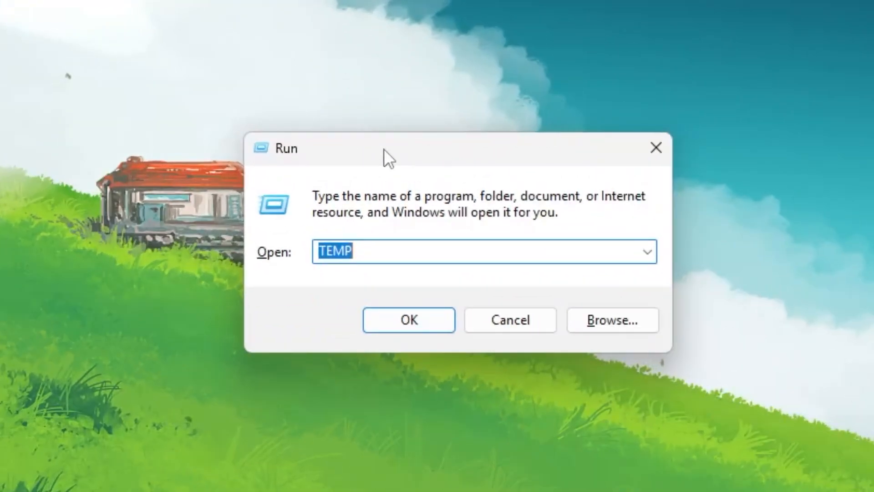
pyautogui.write('%temp')
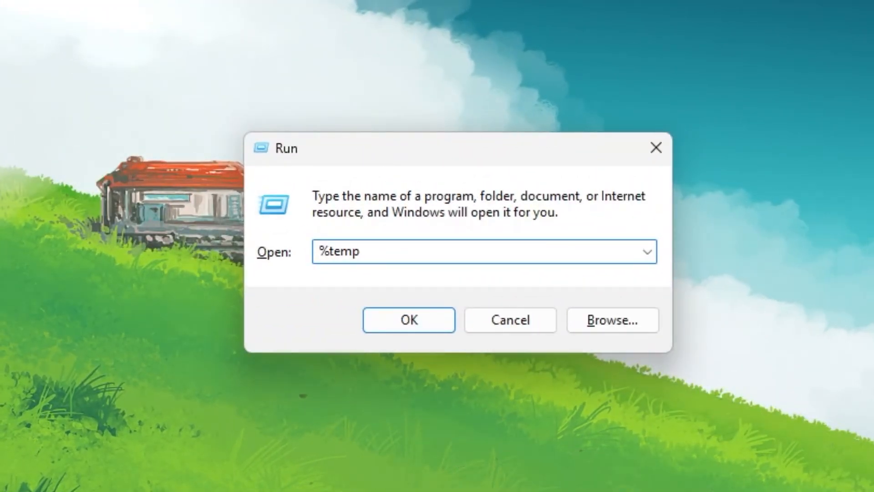
pyautogui.click(408, 319)
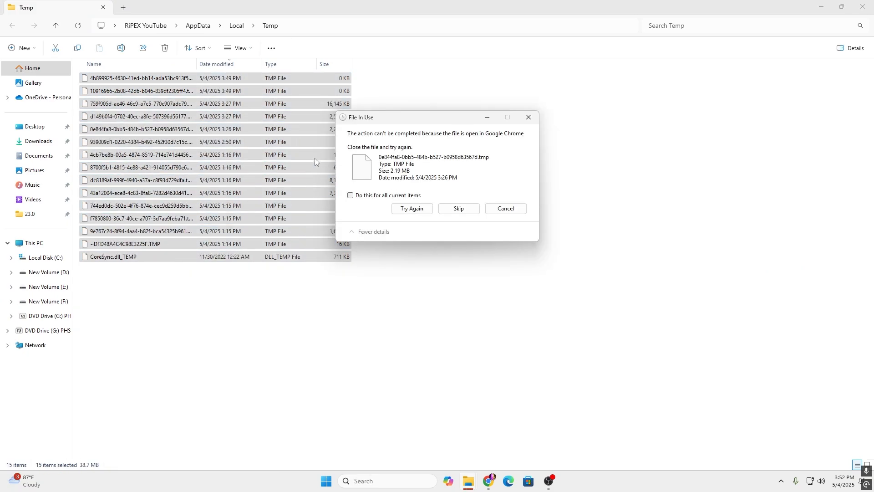
pyautogui.moveTo(502, 212)
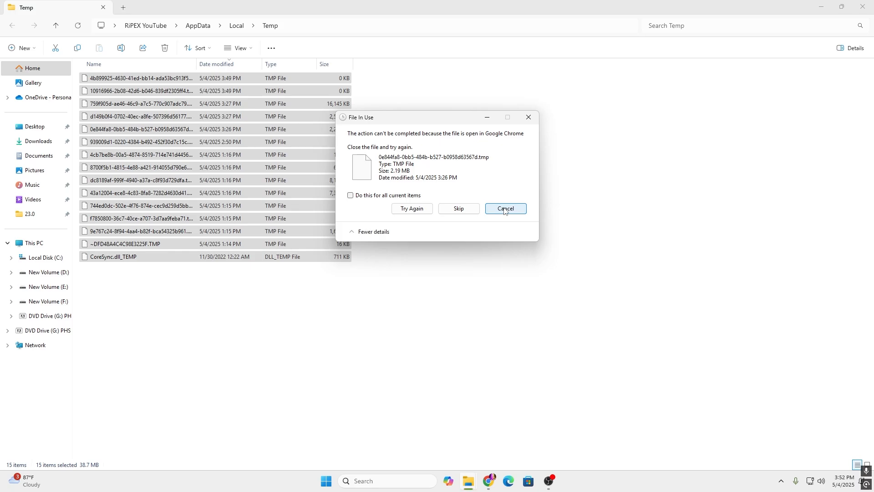
pyautogui.click(505, 209)
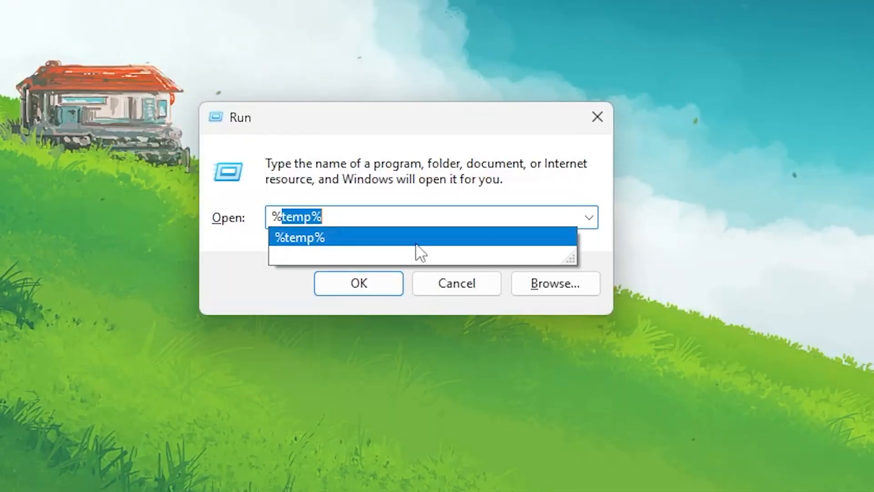
# Step: Open %localappdata% via Run and browse into FortniteGame > Saved > Config
pyautogui.write('%localappdata')
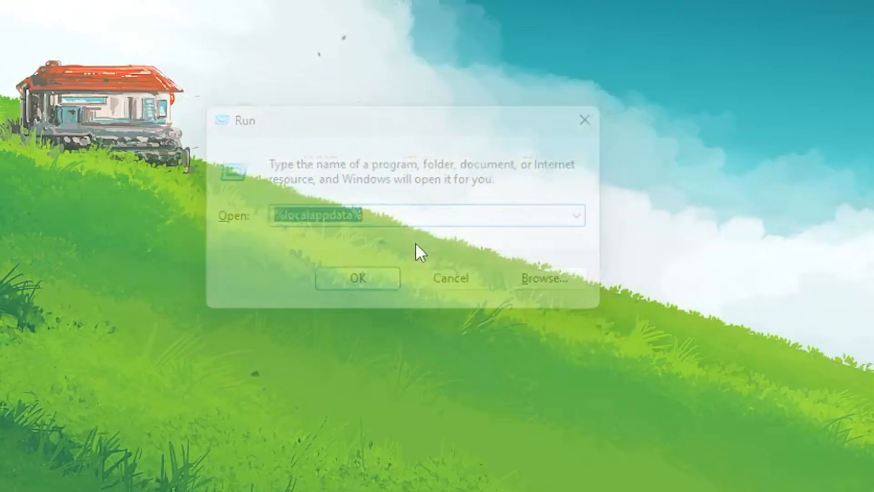
pyautogui.click(357, 279)
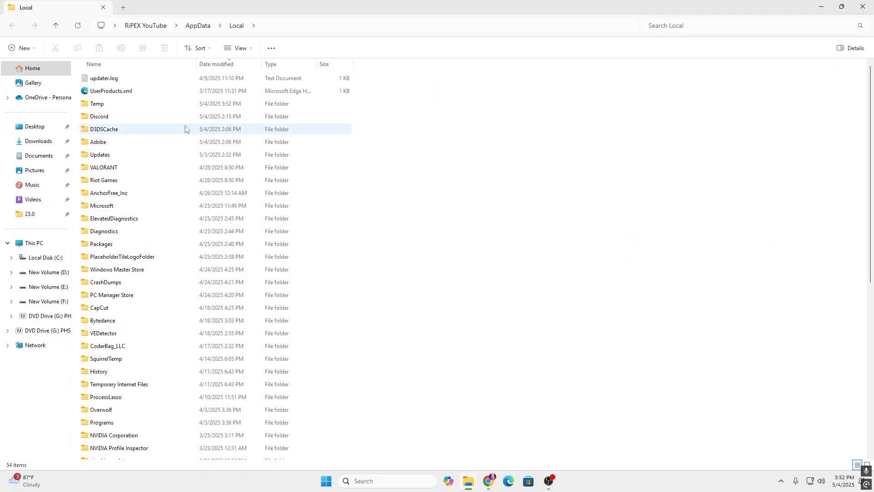
pyautogui.moveTo(178, 128)
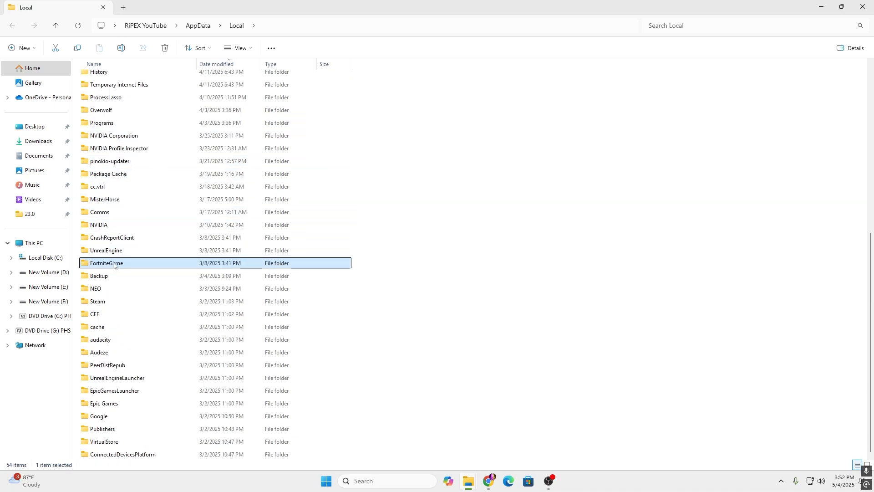
pyautogui.doubleClick(106, 262)
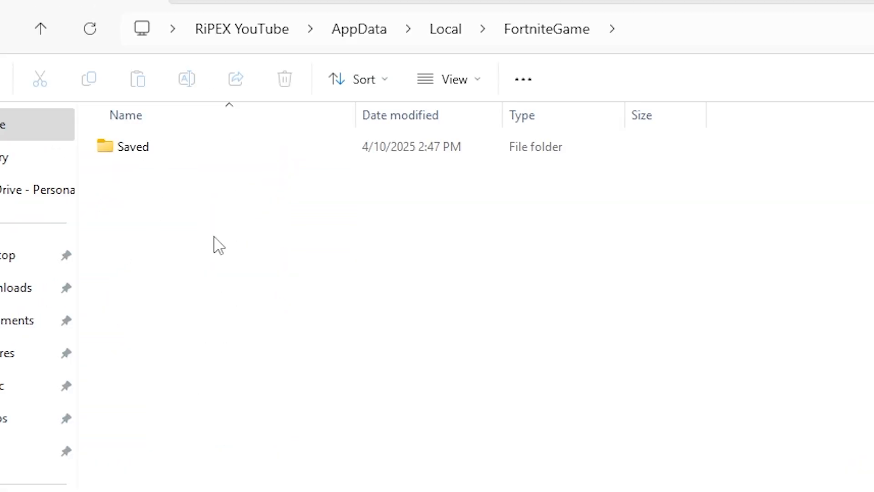
pyautogui.doubleClick(133, 146)
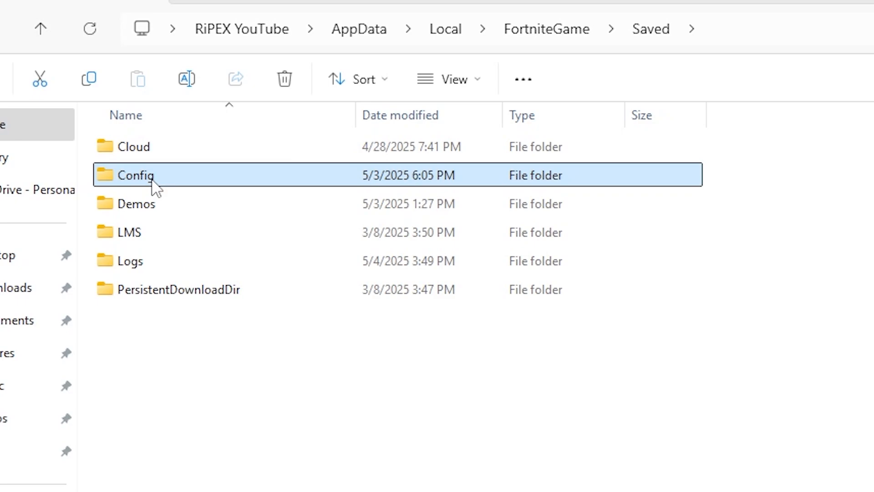
pyautogui.doubleClick(135, 175)
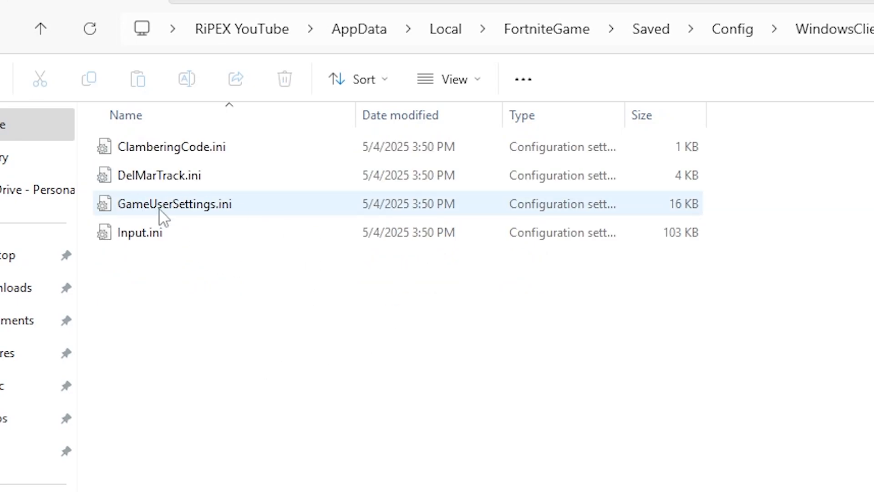
pyautogui.moveTo(189, 215)
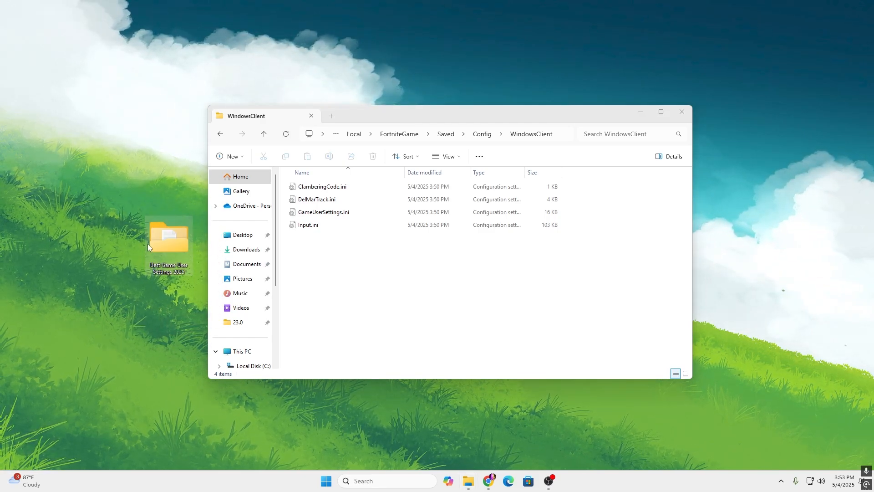
pyautogui.moveTo(169, 236)
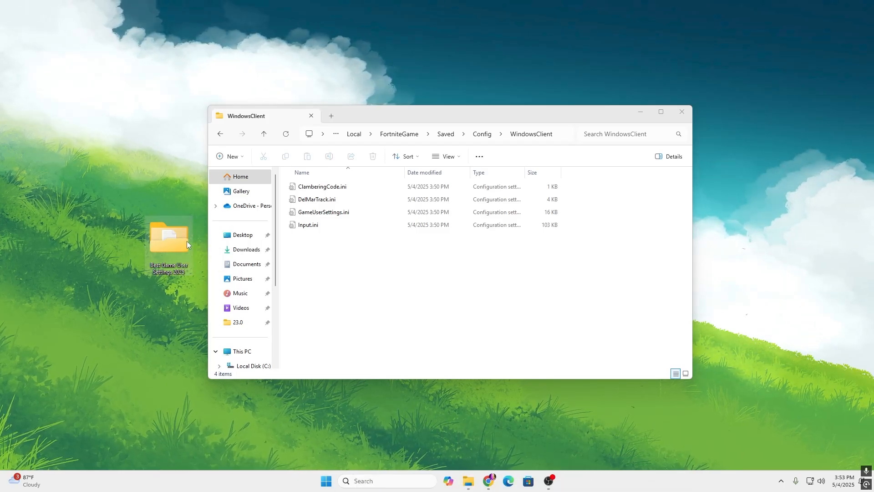
pyautogui.doubleClick(168, 234)
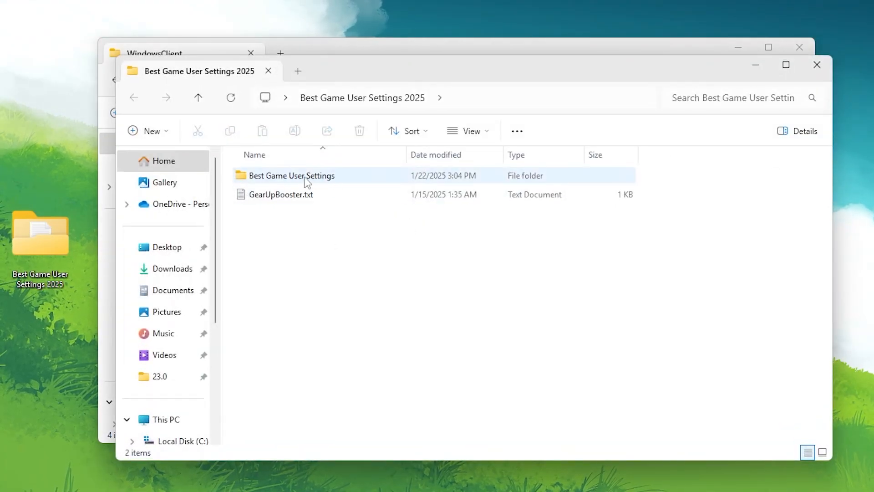
pyautogui.doubleClick(291, 175)
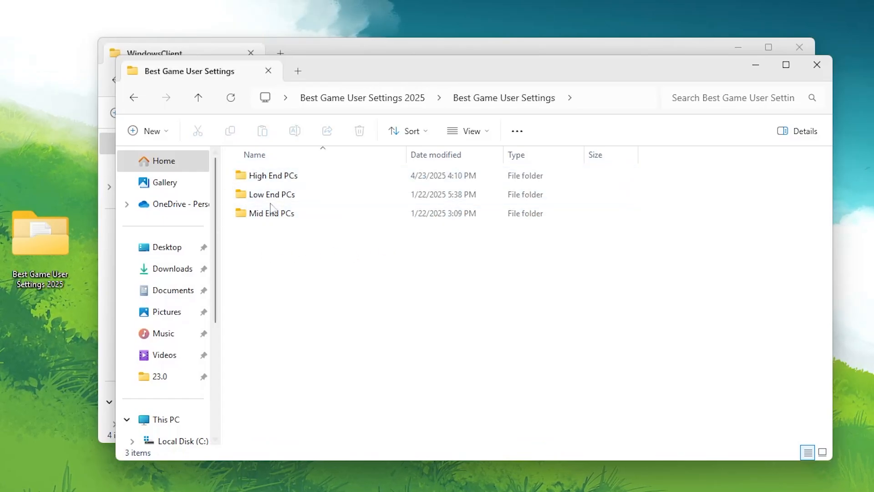
pyautogui.moveTo(351, 245)
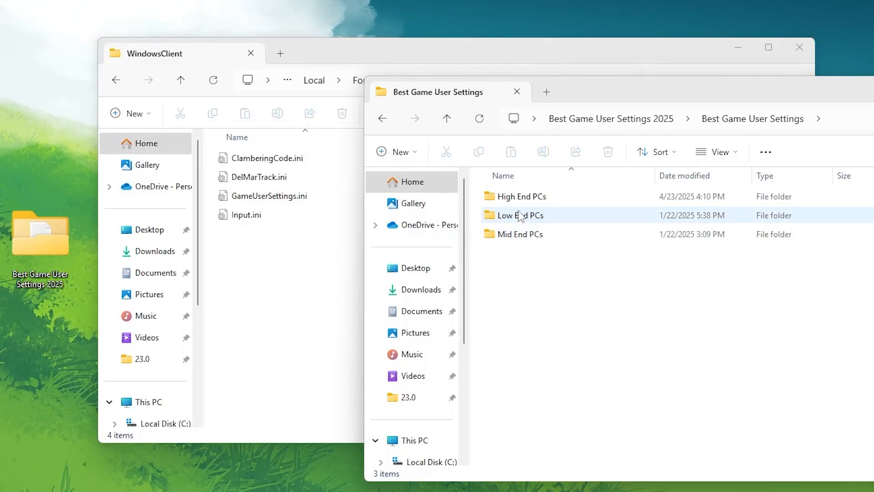
pyautogui.doubleClick(520, 215)
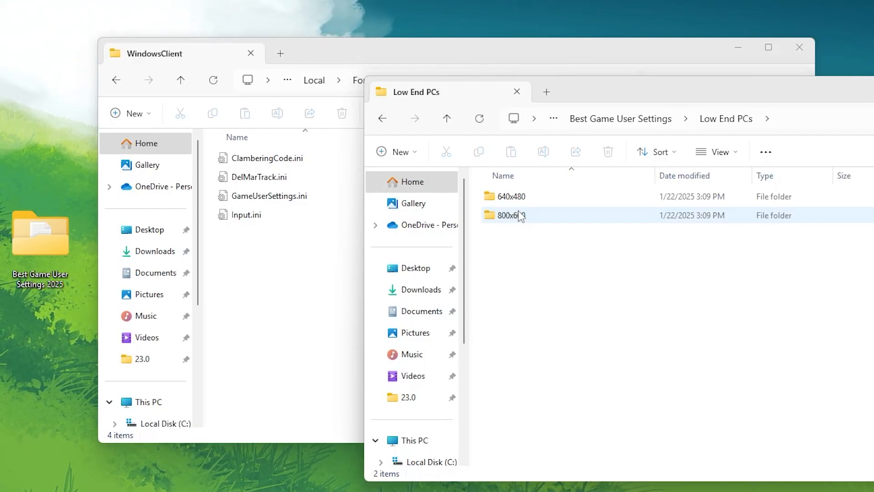
pyautogui.moveTo(510, 196)
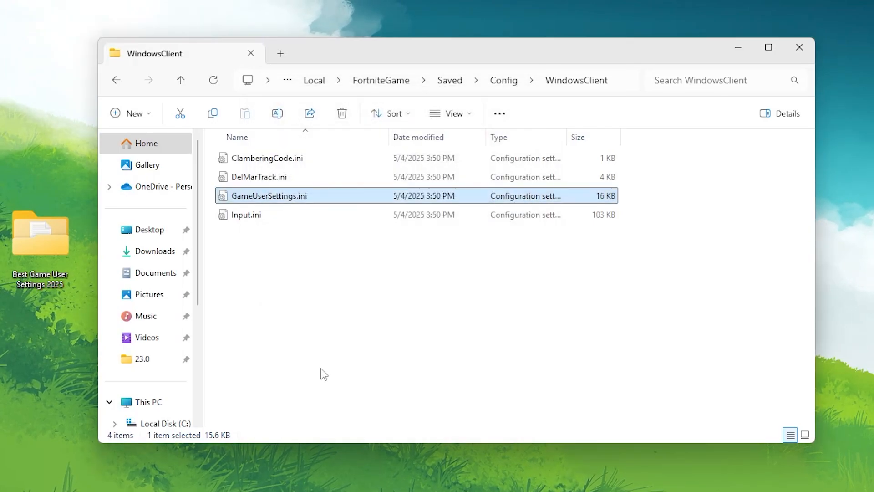
# Step: Edit GameUserSettings.ini in Notepad and check the show grass and show FPS values
pyautogui.rightClick(269, 196)
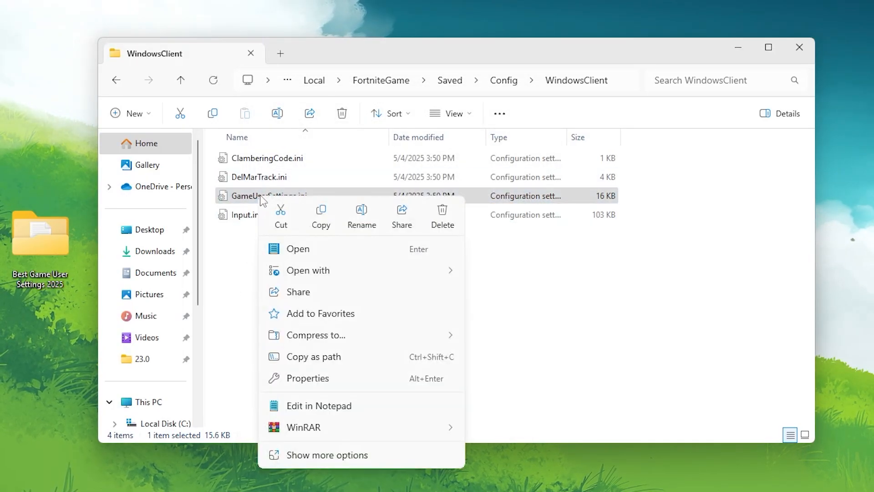
pyautogui.click(319, 405)
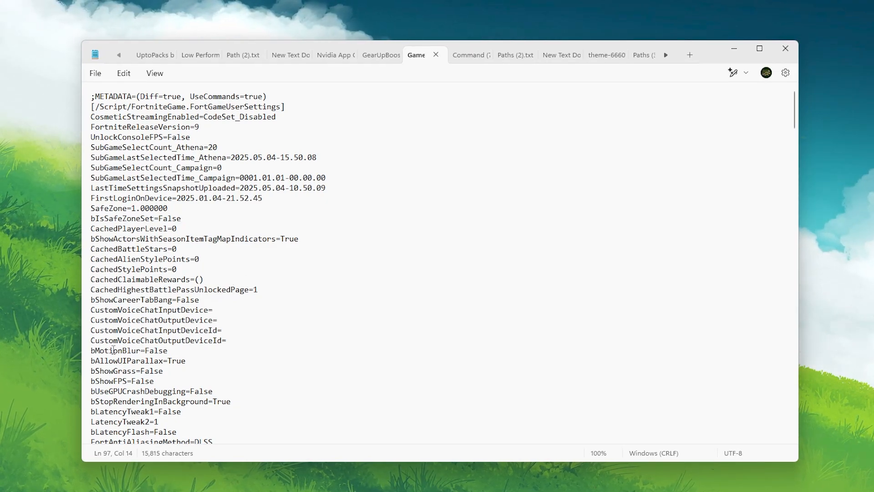
pyautogui.doubleClick(155, 350)
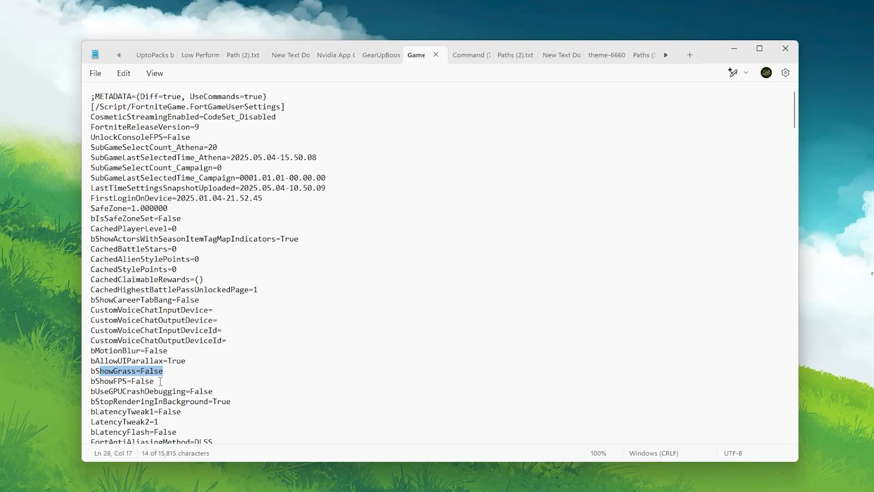
pyautogui.doubleClick(143, 380)
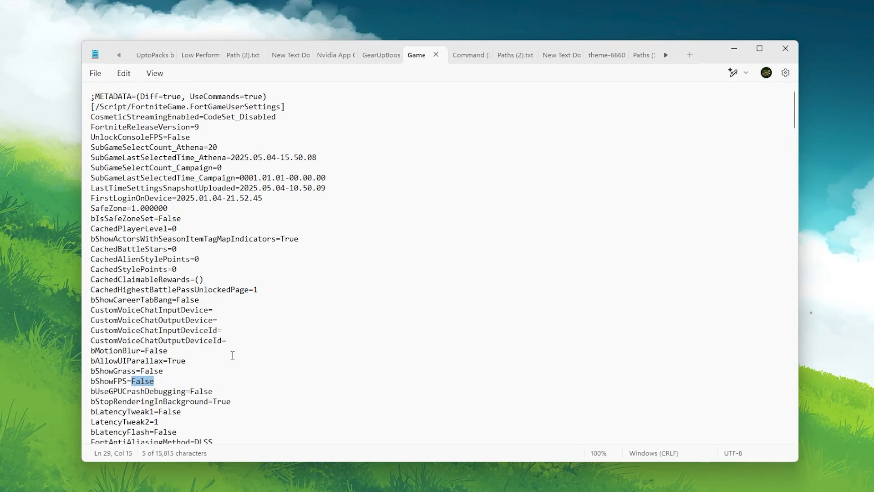
# Step: Scroll down through the settings toward the background rendering line
pyautogui.scroll(-3)
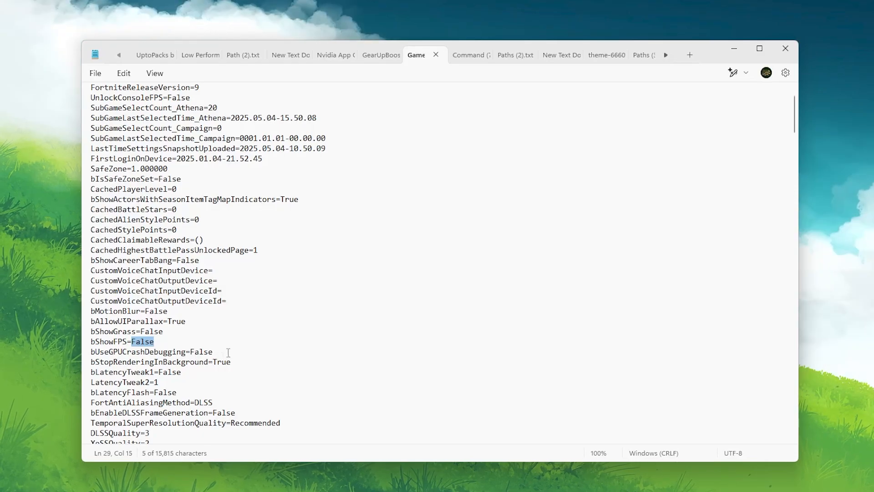
pyautogui.moveTo(101, 364)
pyautogui.write('Fals')
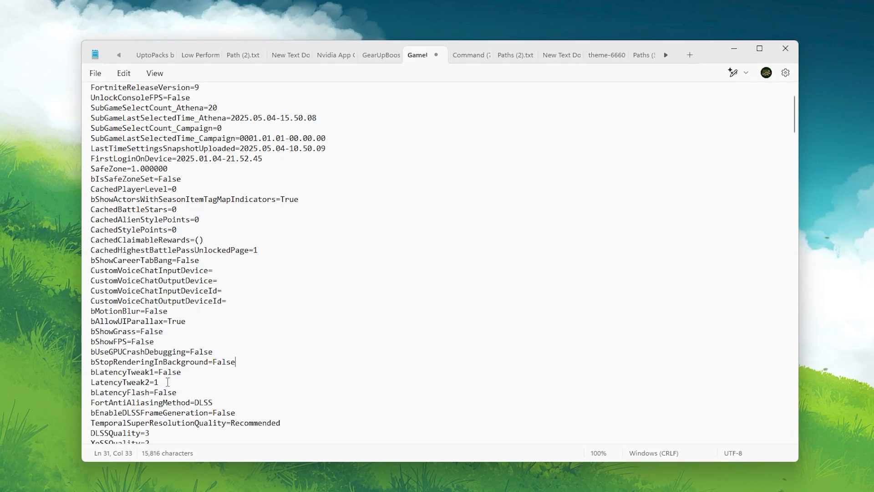
pyautogui.scroll(-3)
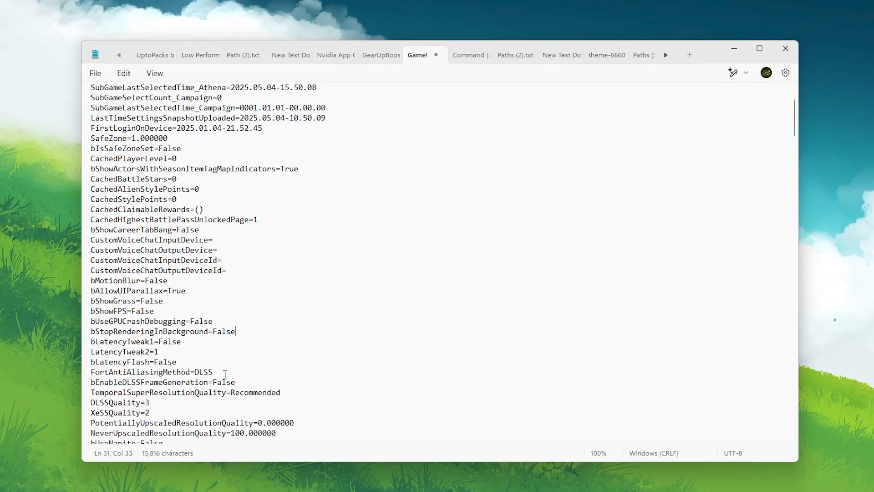
pyautogui.scroll(-3)
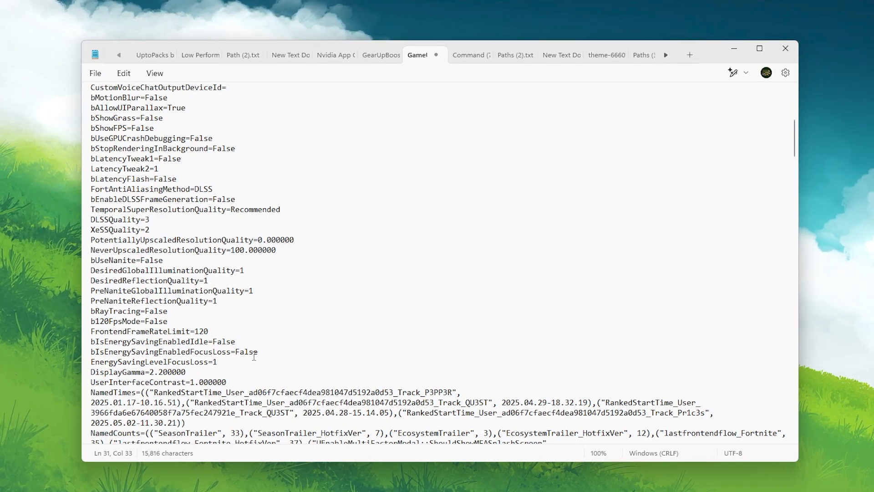
pyautogui.moveTo(91, 310); pyautogui.dragTo(168, 321)
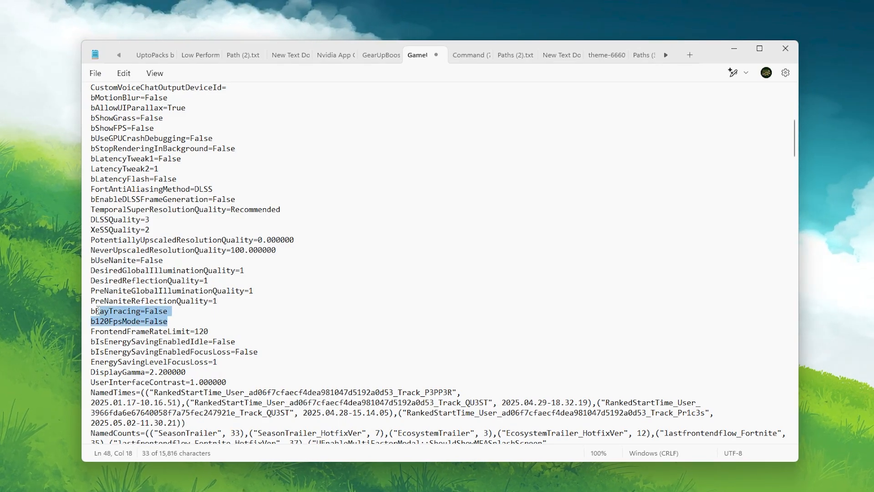
pyautogui.scroll(-3)
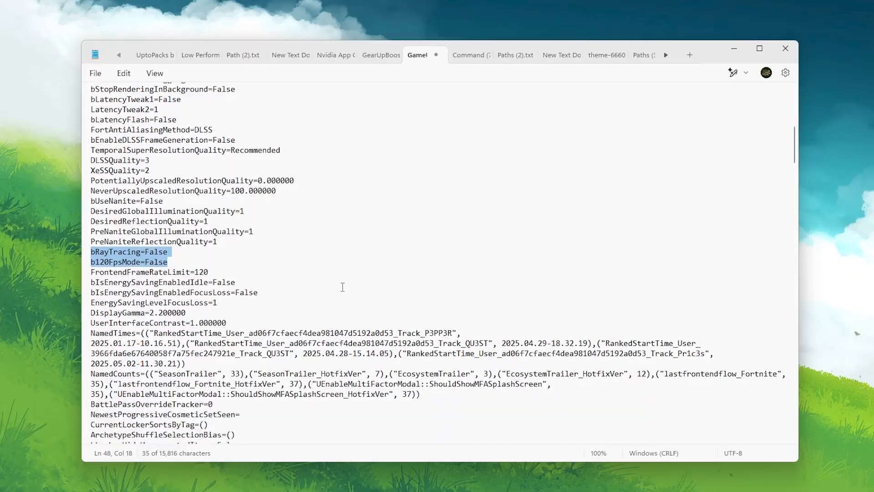
pyautogui.scroll(-3)
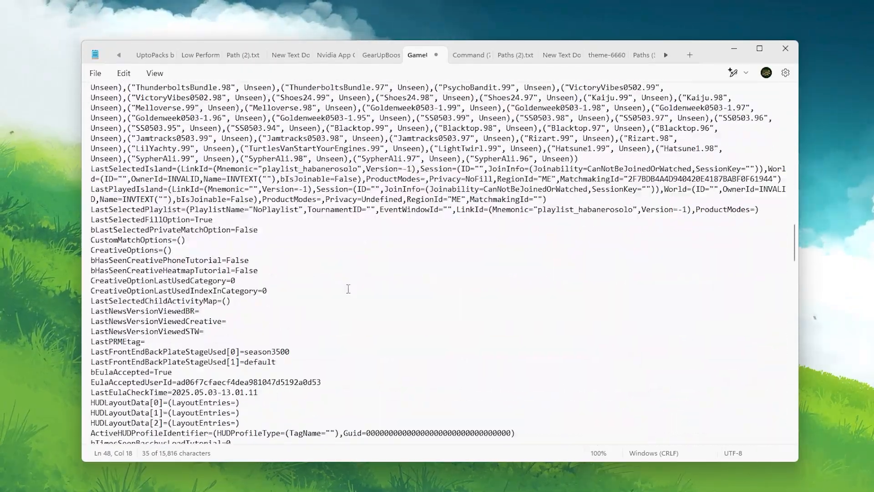
pyautogui.scroll(-3)
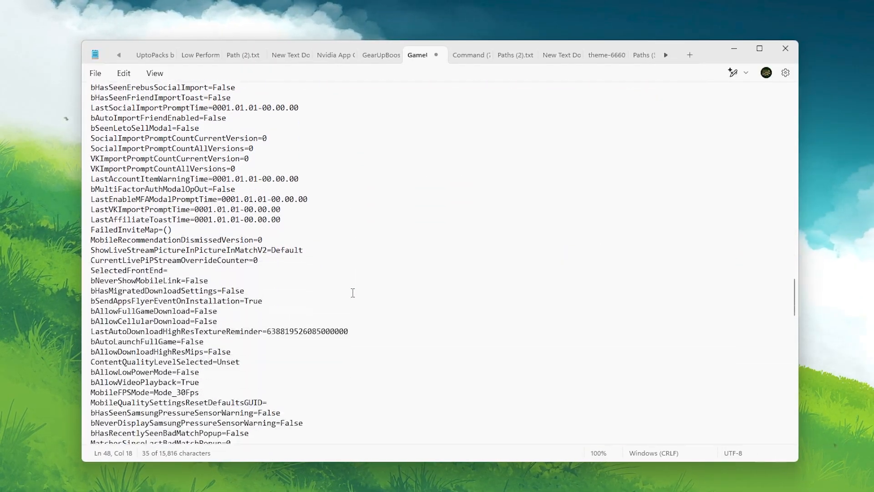
pyautogui.scroll(-3)
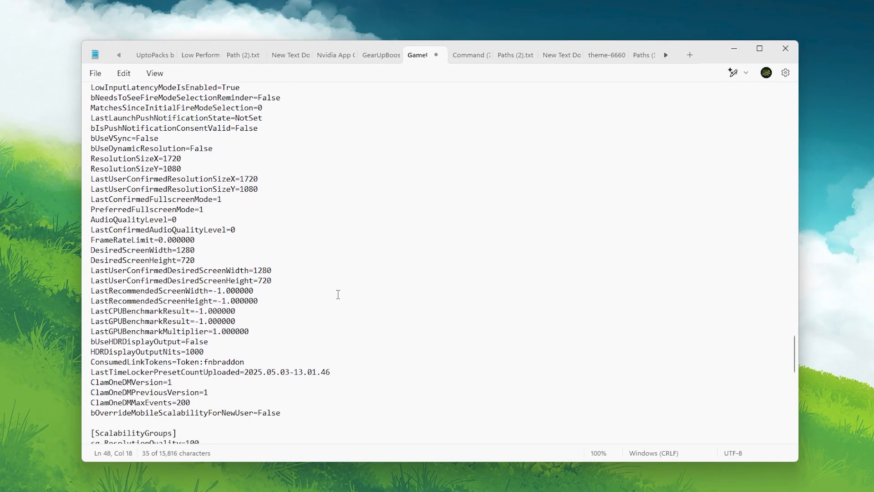
pyautogui.moveTo(162, 163)
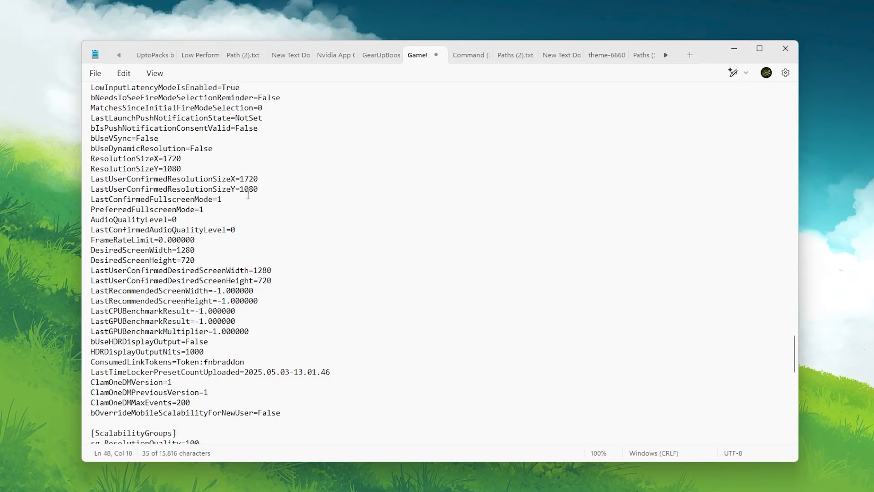
# Step: Change sg.ResolutionQuality from 100 to 90 and review the scalability quality lines
pyautogui.scroll(-3)
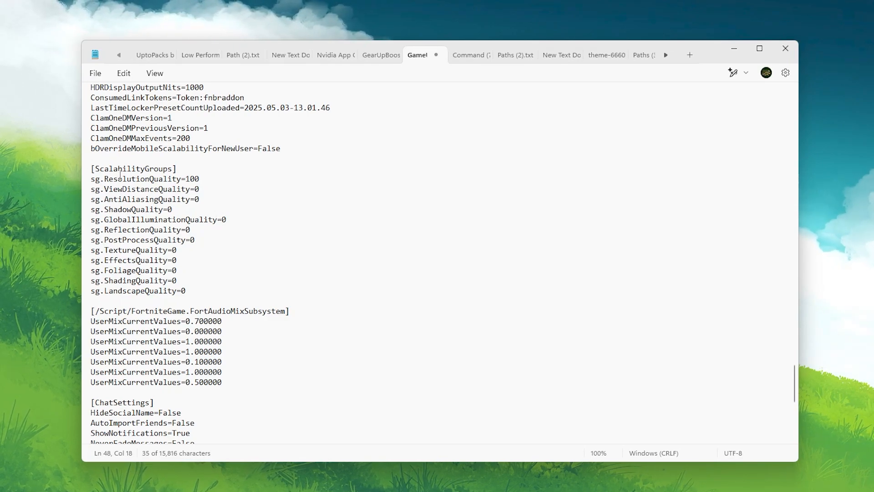
pyautogui.doubleClick(196, 179)
pyautogui.write('9')
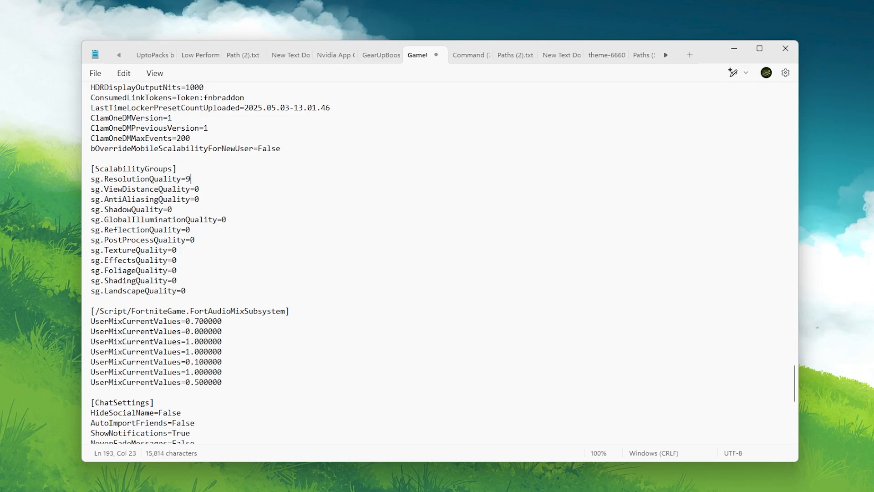
pyautogui.write('0')
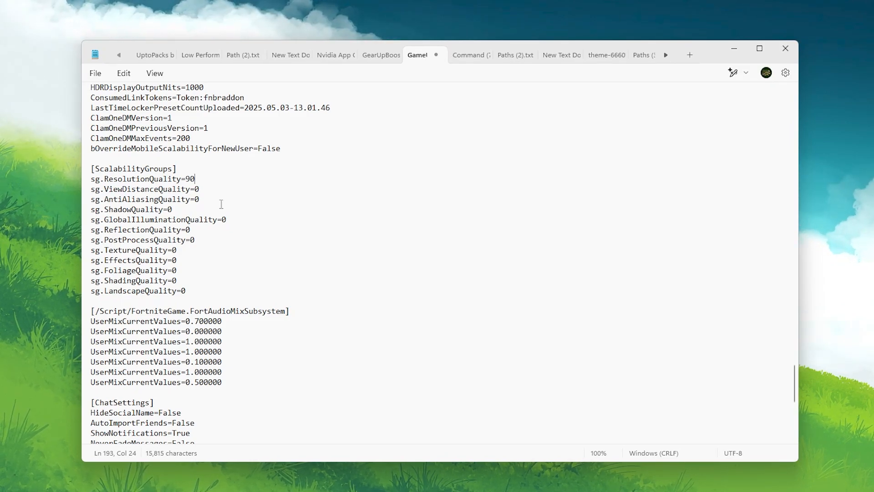
pyautogui.moveTo(137, 219); pyautogui.dragTo(186, 291)
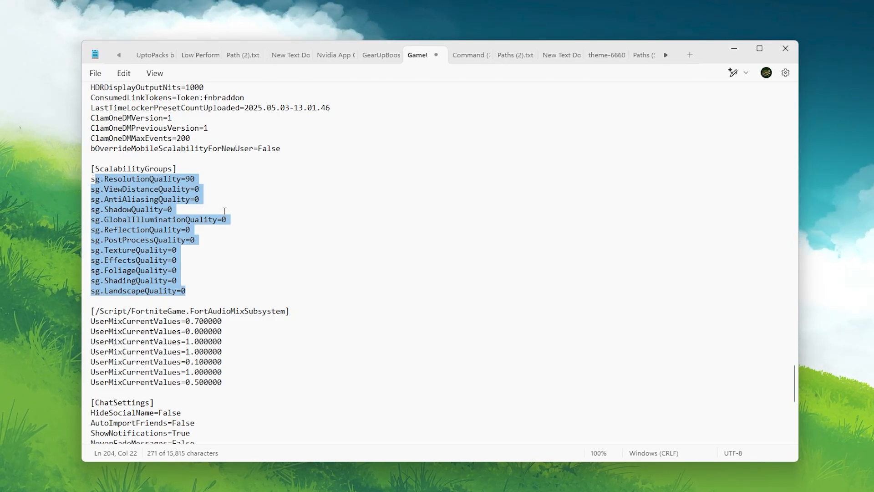
# Step: Scroll to the end and bring up the File menu for saving
pyautogui.scroll(-3)
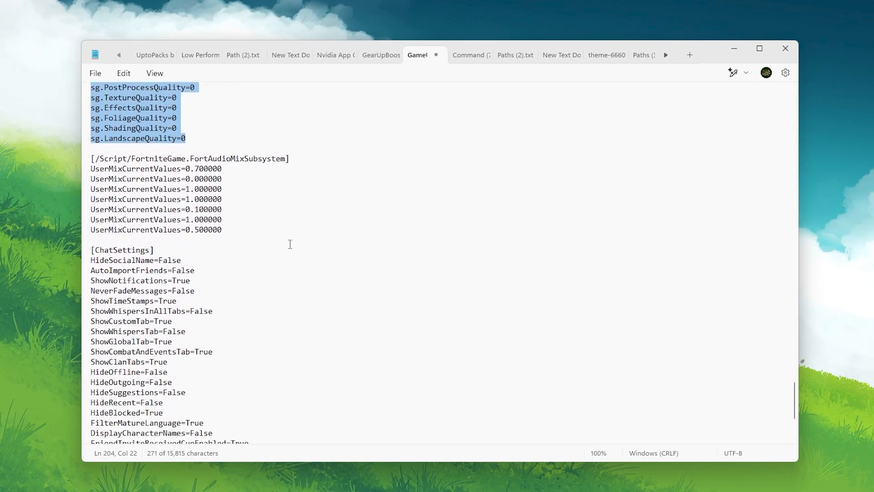
pyautogui.scroll(-3)
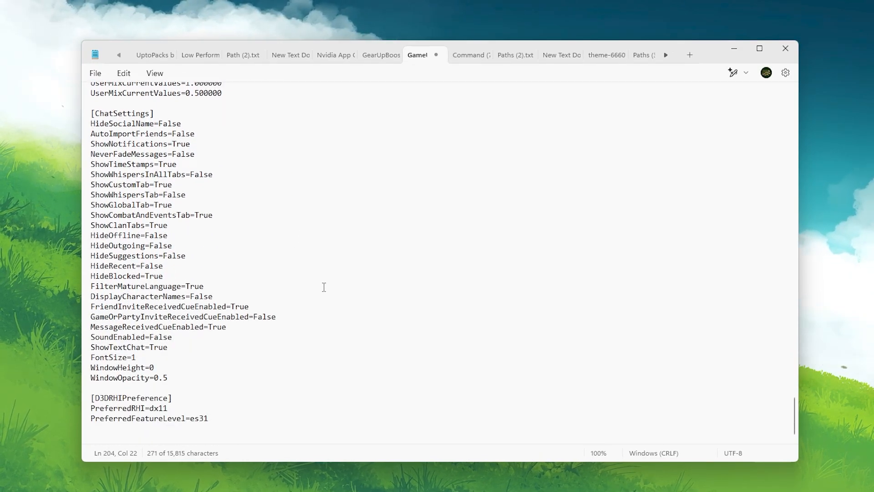
pyautogui.click(95, 72)
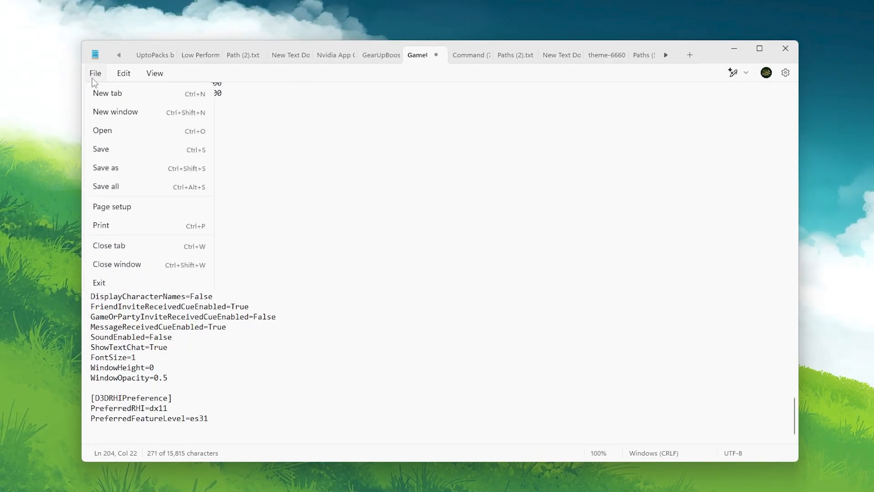